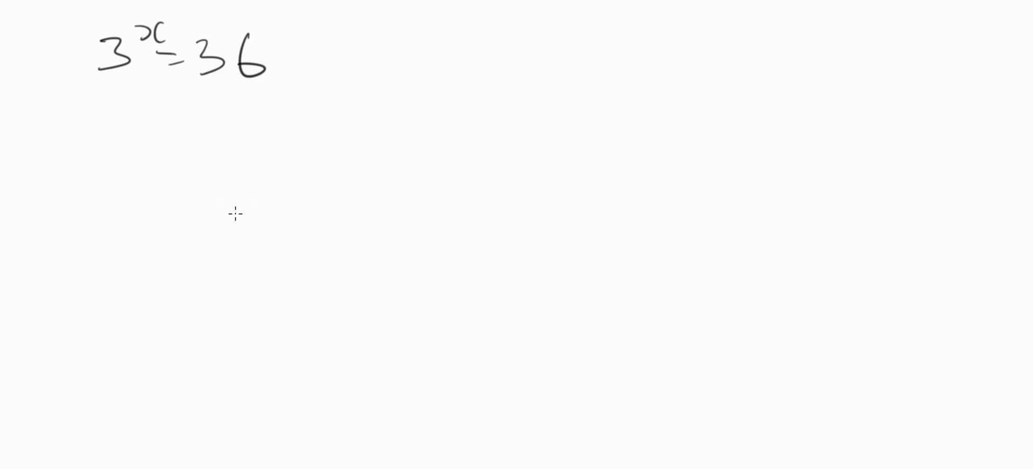
{"action": "mouse_move", "coordinate": [229, 129]}
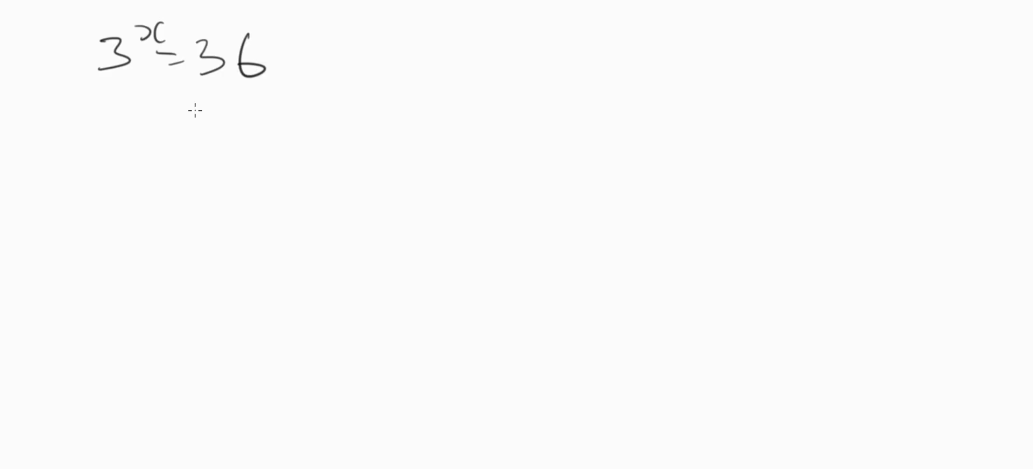
{"action": "mouse_move", "coordinate": [161, 130]}
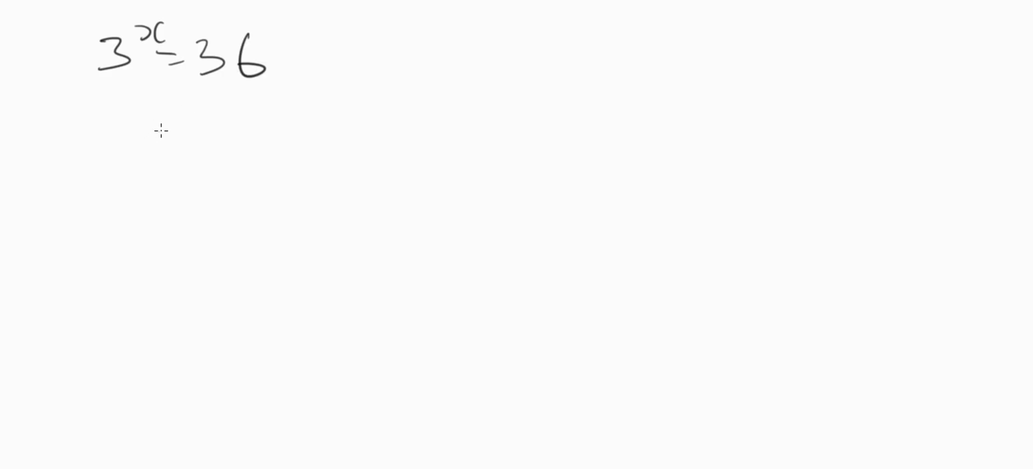
{"action": "mouse_move", "coordinate": [162, 69]}
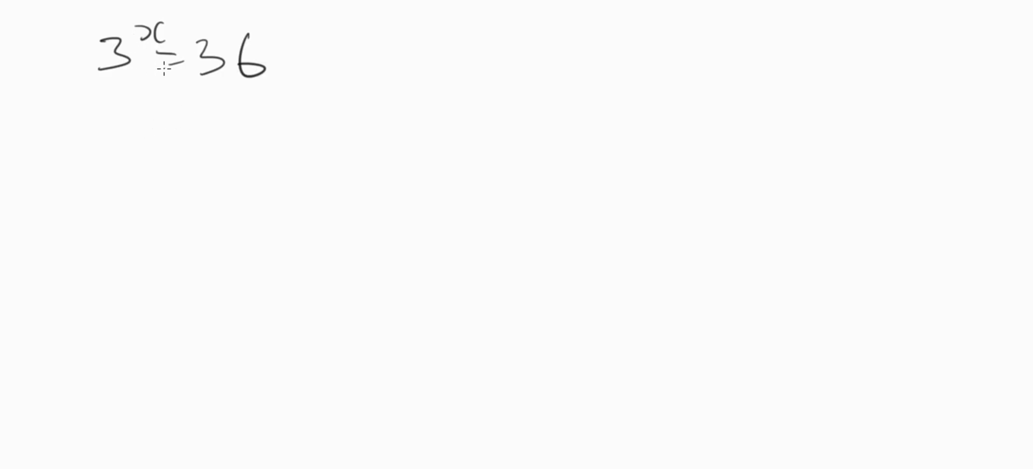
{"action": "mouse_move", "coordinate": [129, 99]}
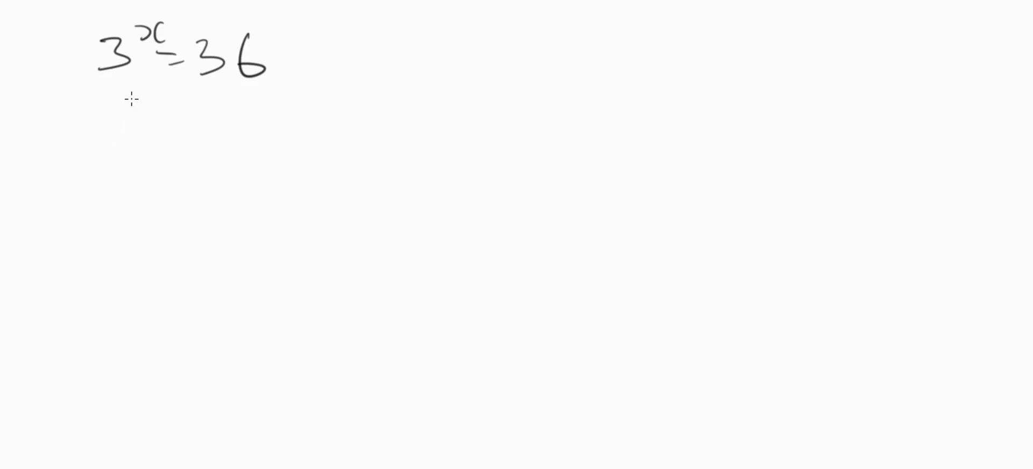
{"action": "mouse_move", "coordinate": [104, 120]}
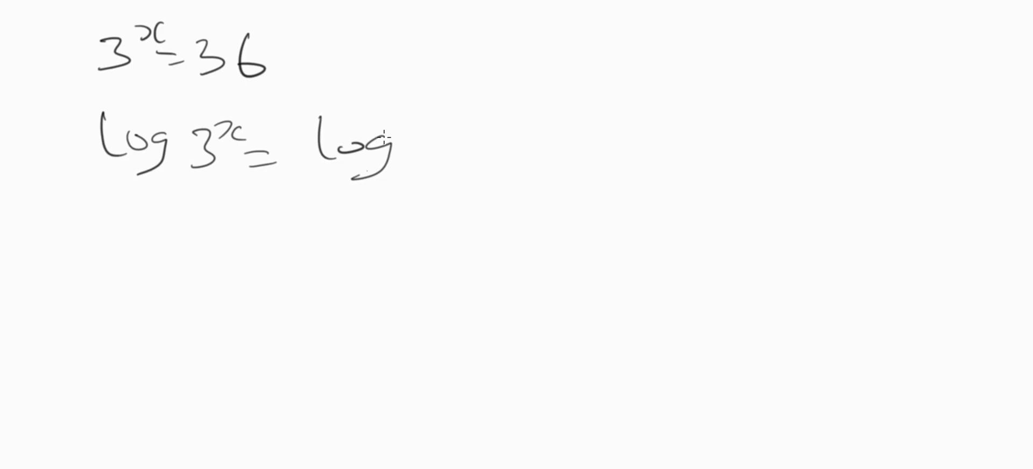
Handwrite 'log 3^x = log 36' beneath the equation and begin moving the exponent x to the front.
{"action": "left_click_drag", "start_coordinate": [402, 148], "coordinate": [471, 155]}
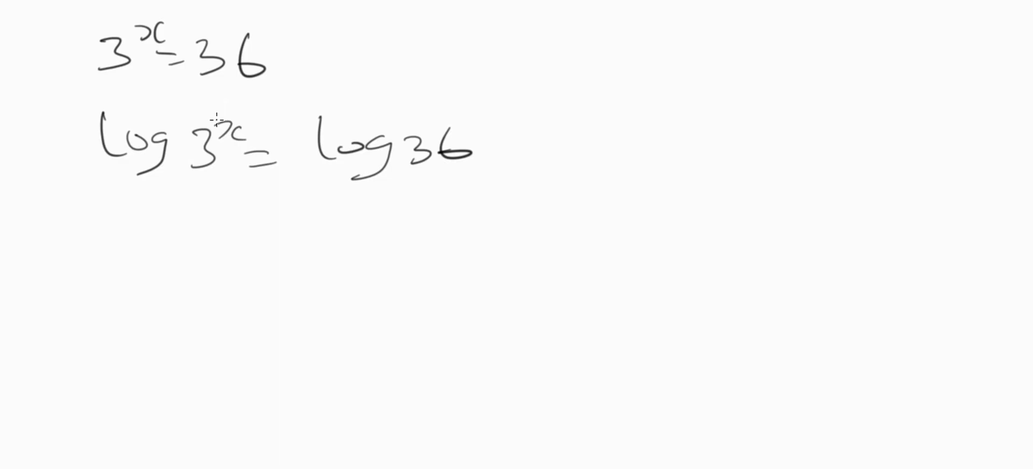
{"action": "left_click_drag", "start_coordinate": [89, 98], "coordinate": [214, 122]}
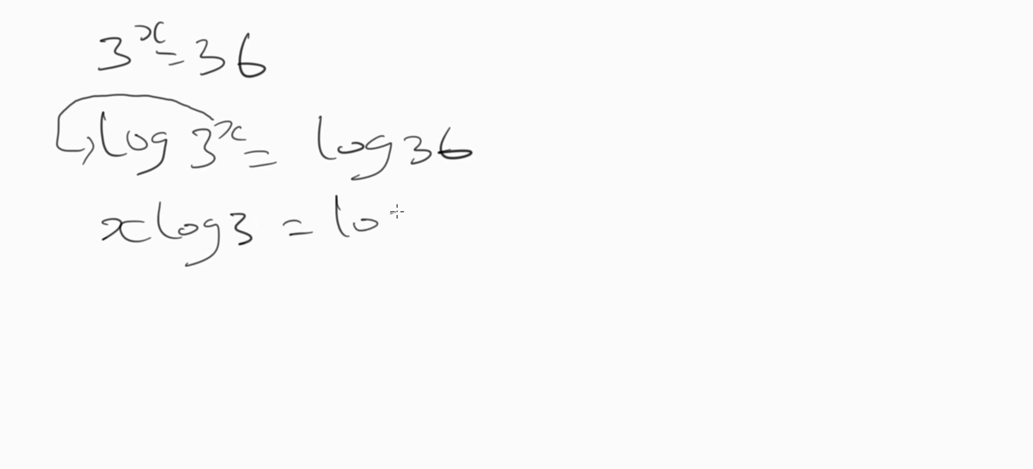
Finish writing 'x log3 = log36' and draw a bar under the left side to divide by log 3.
{"action": "left_click_drag", "start_coordinate": [375, 224], "coordinate": [468, 224]}
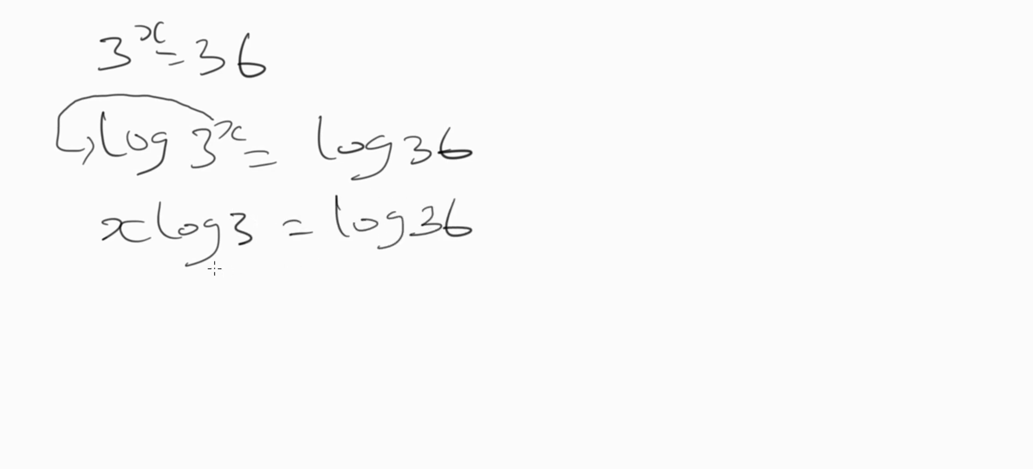
{"action": "left_click_drag", "start_coordinate": [148, 269], "coordinate": [247, 266]}
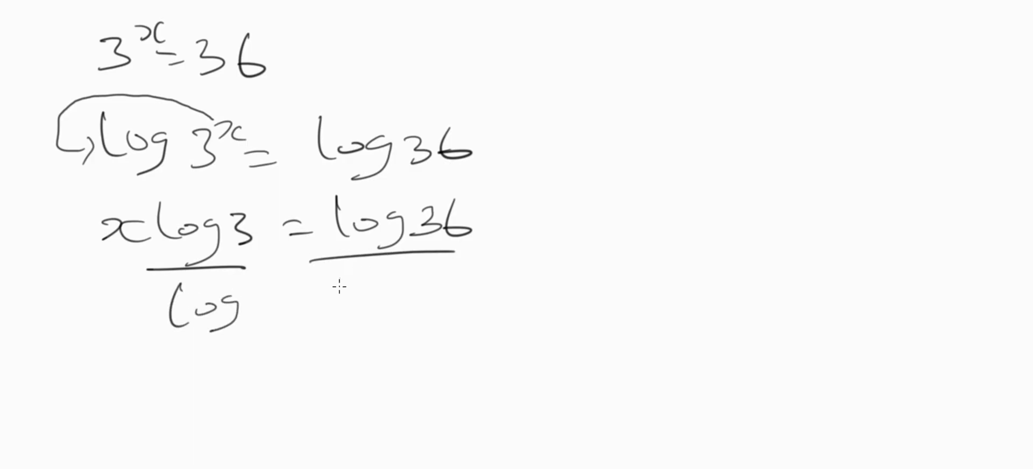
Write log3 beneath log36 on the right side and add an equals sign after the fraction.
{"action": "left_click_drag", "start_coordinate": [335, 290], "coordinate": [441, 310]}
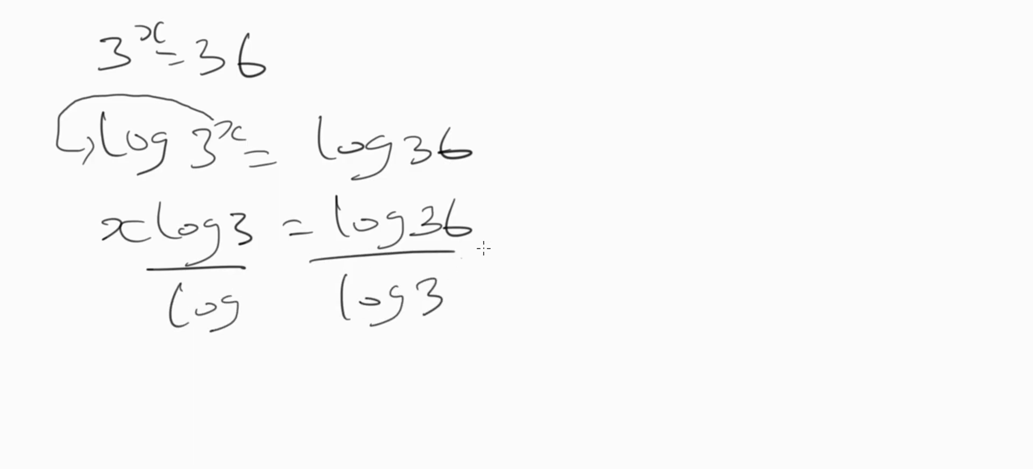
{"action": "left_click_drag", "start_coordinate": [521, 234], "coordinate": [540, 247]}
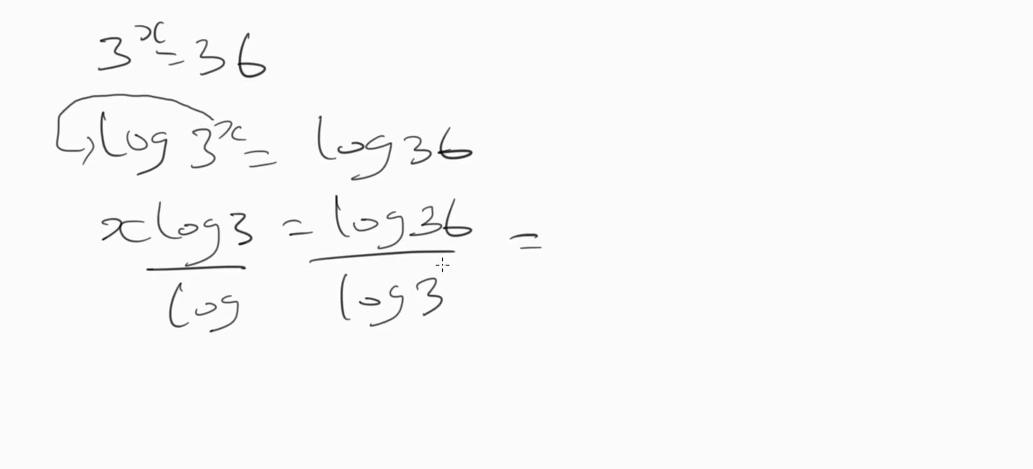
{"action": "mouse_move", "coordinate": [581, 208]}
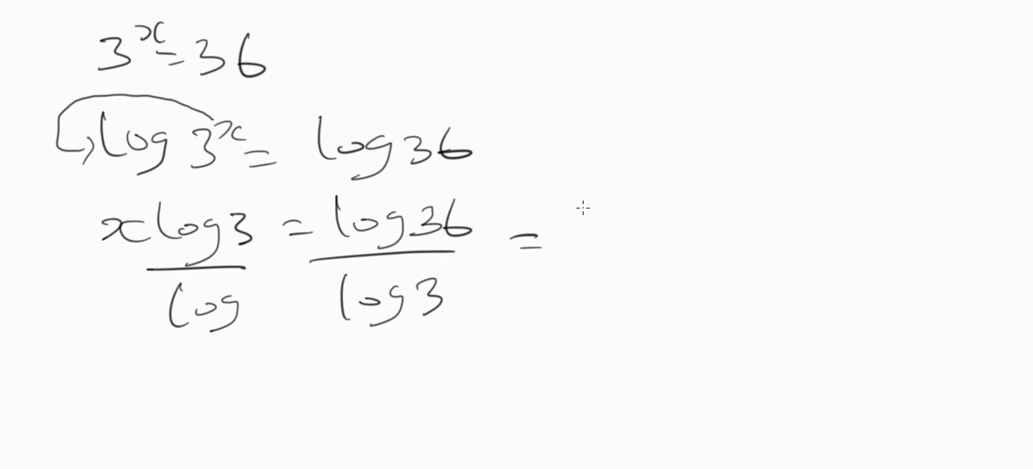
{"action": "mouse_move", "coordinate": [565, 233]}
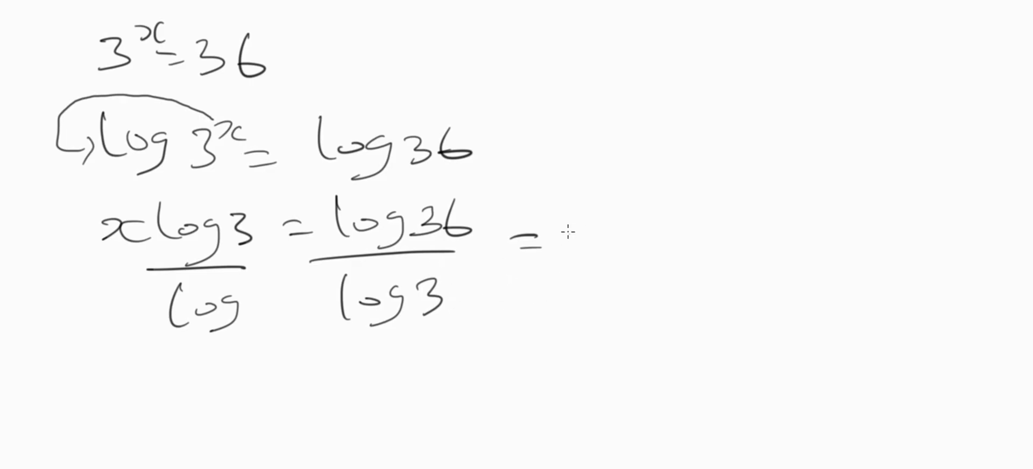
{"action": "mouse_move", "coordinate": [583, 215]}
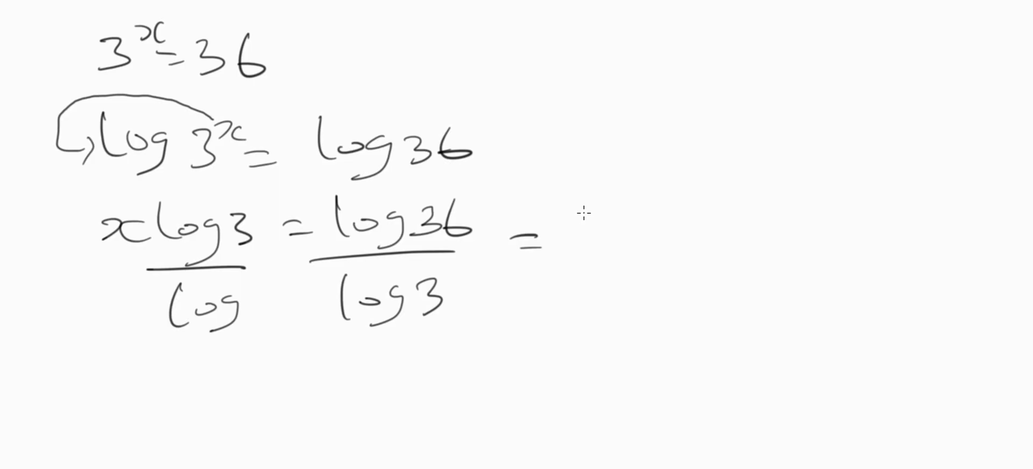
Handwrite the decimal value 1.5563 over 0.4771 to the right of the equals sign.
{"action": "left_click_drag", "start_coordinate": [593, 224], "coordinate": [666, 223]}
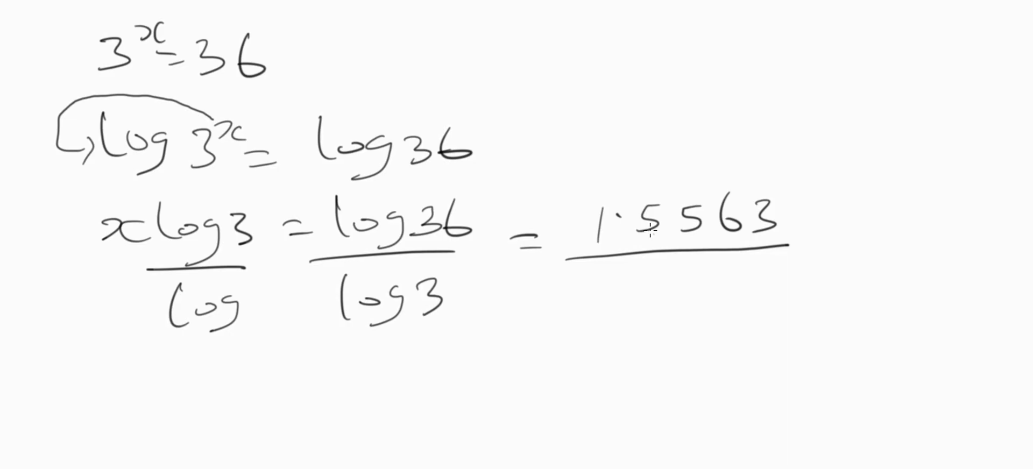
{"action": "mouse_move", "coordinate": [635, 288]}
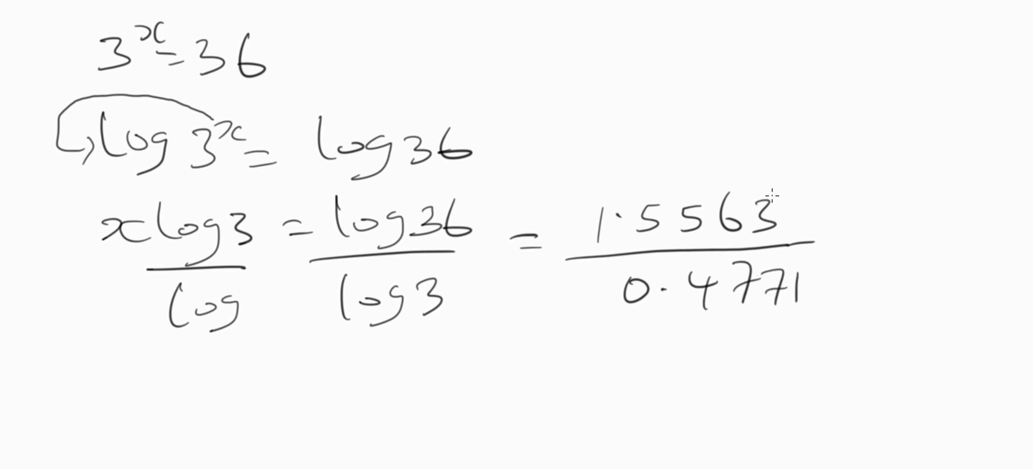
{"action": "mouse_move", "coordinate": [836, 260]}
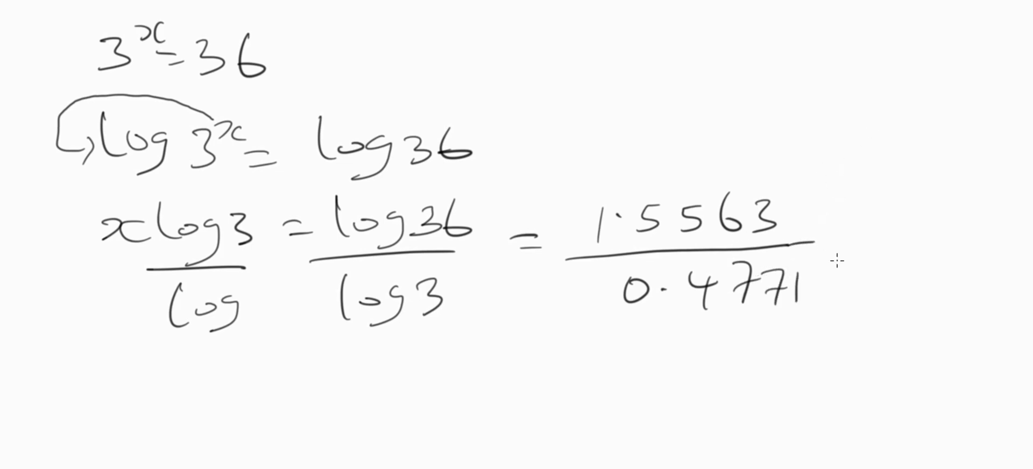